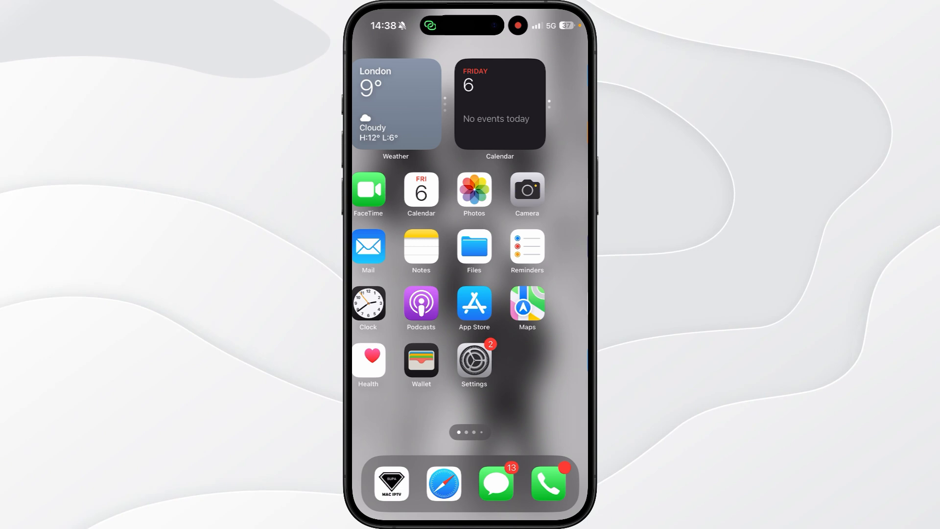
Step: Search the App Store for 'amazon flex' and open the Amazon Flex store page
click(473, 304)
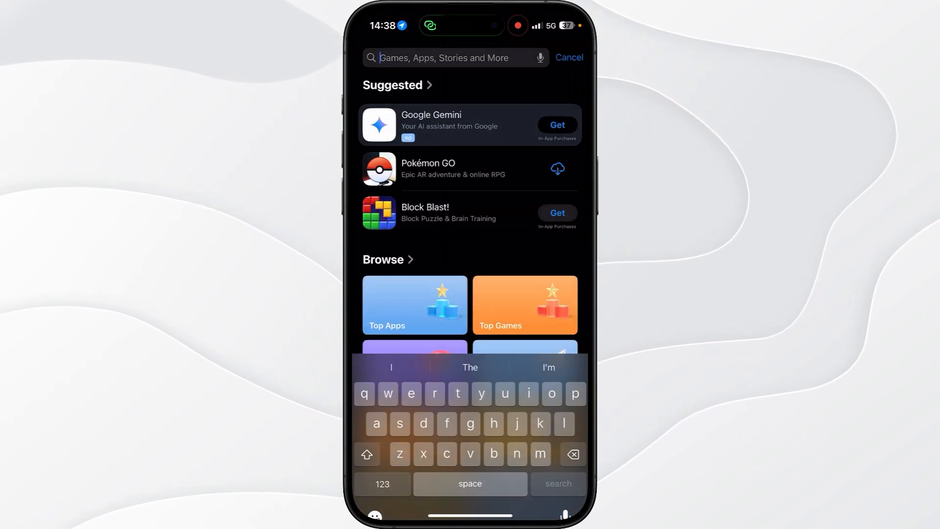
text(Amazon)
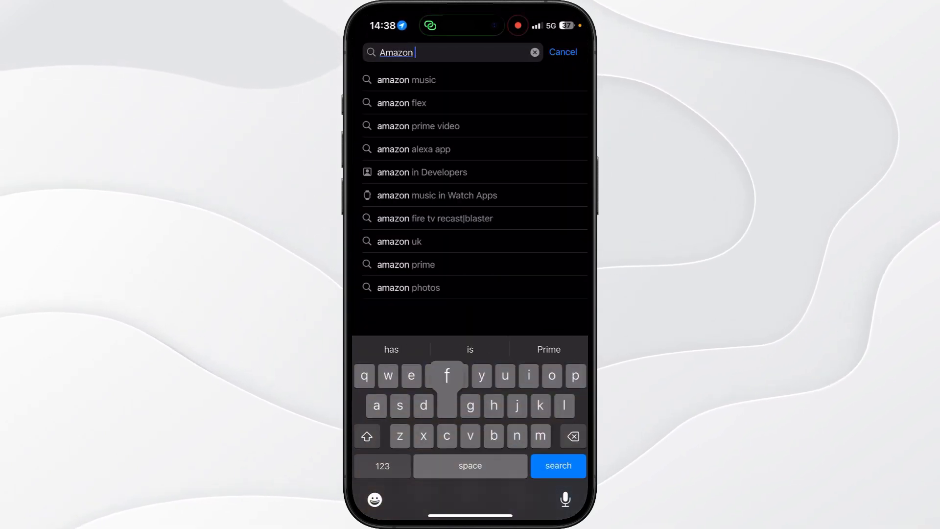
click(401, 102)
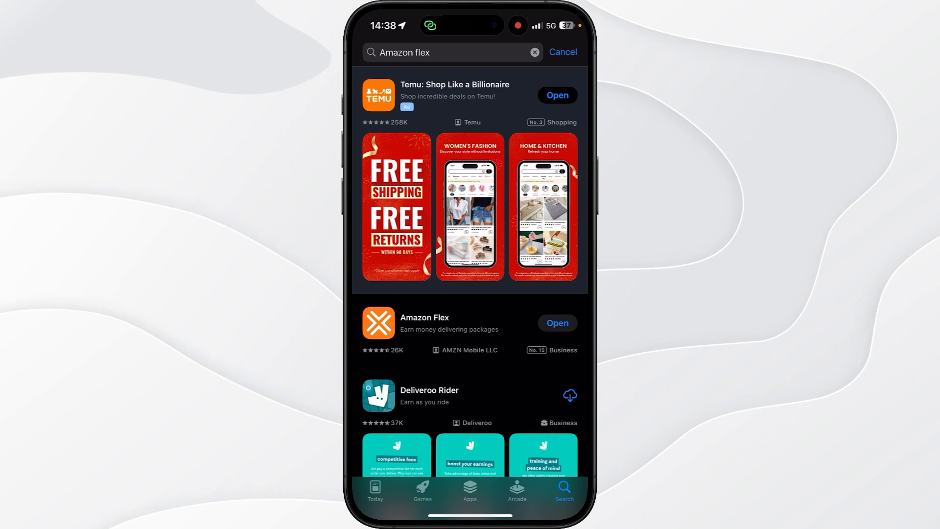
click(424, 317)
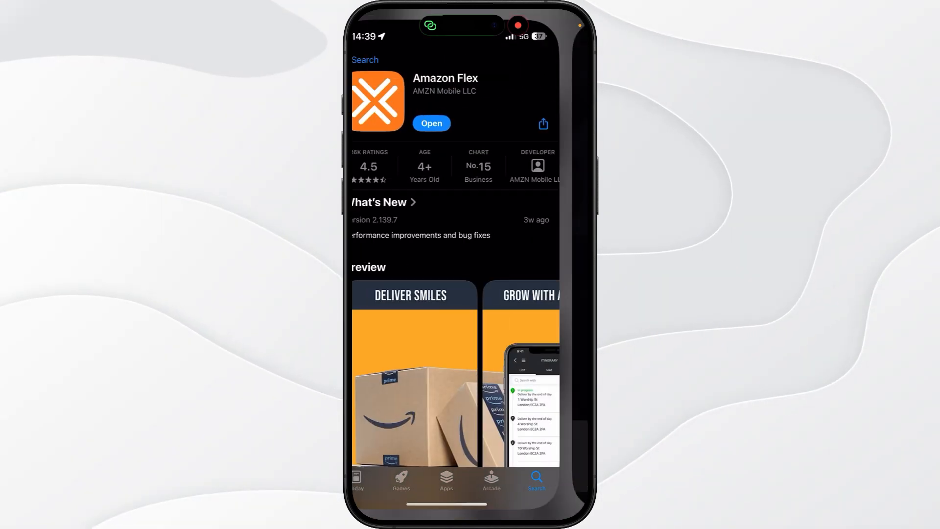
Step: Launch Amazon Flex and submit a new Amazon account with name, email and password
click(431, 123)
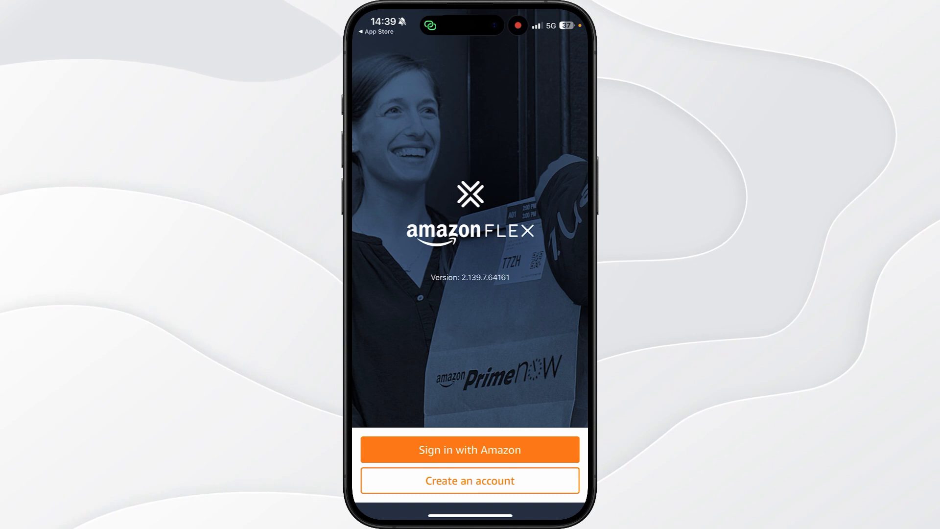
click(469, 480)
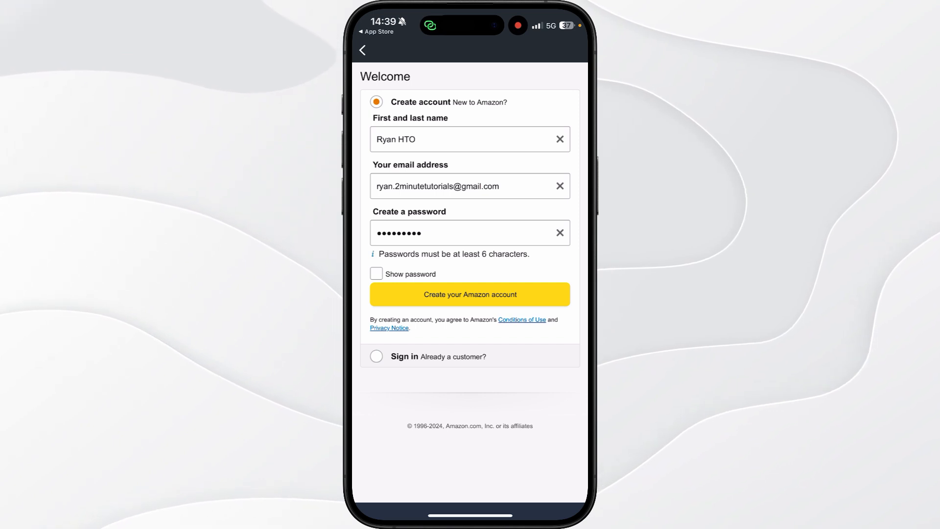
click(469, 294)
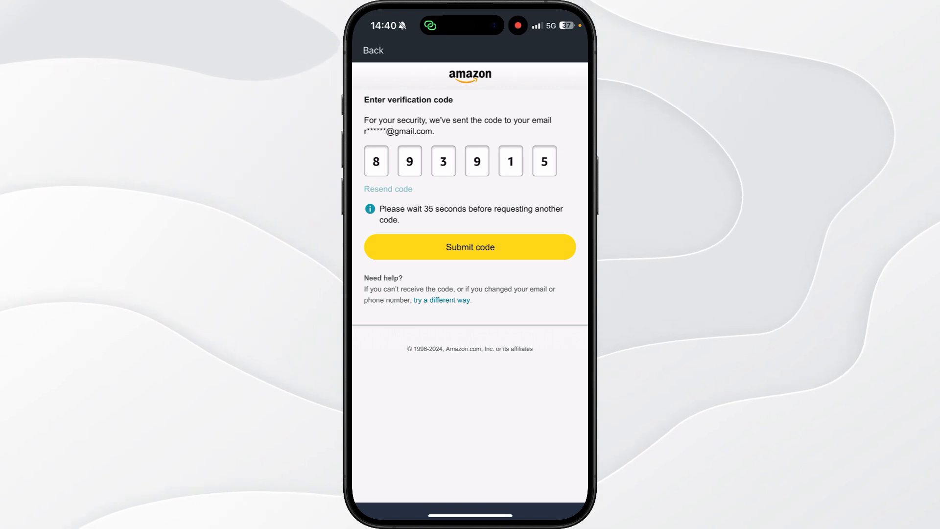
Step: Submit the emailed verification code to reach the Getting started page
click(469, 246)
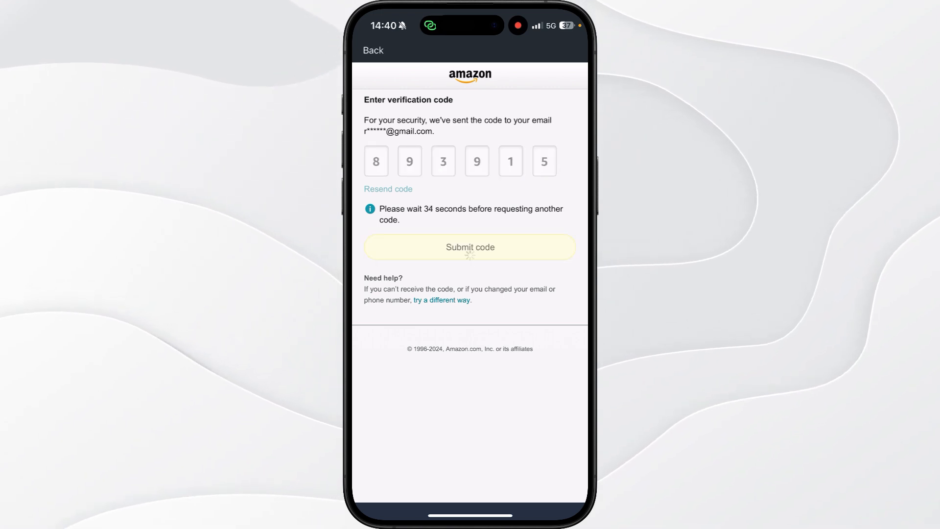
click(469, 247)
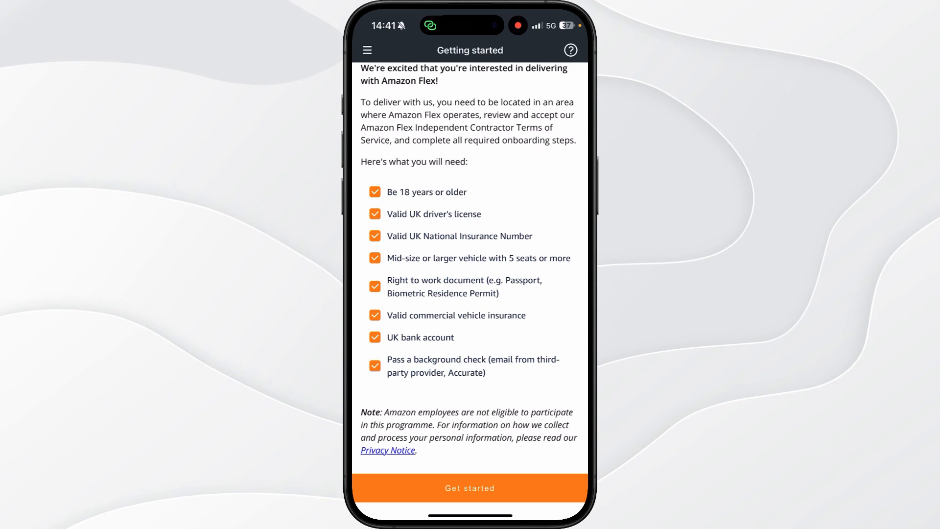
Step: Choose Monday to Friday as delivery days, with Monday to Wednesday favourited
click(469, 487)
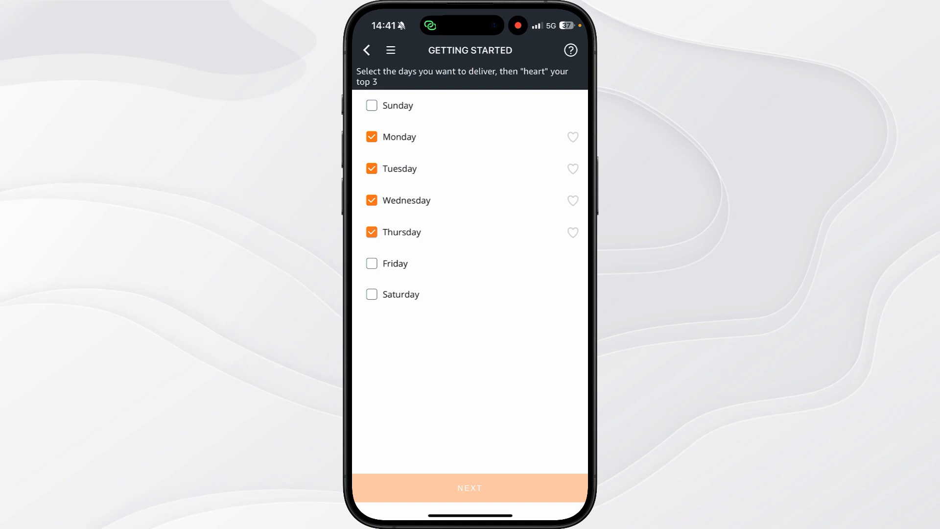
click(371, 264)
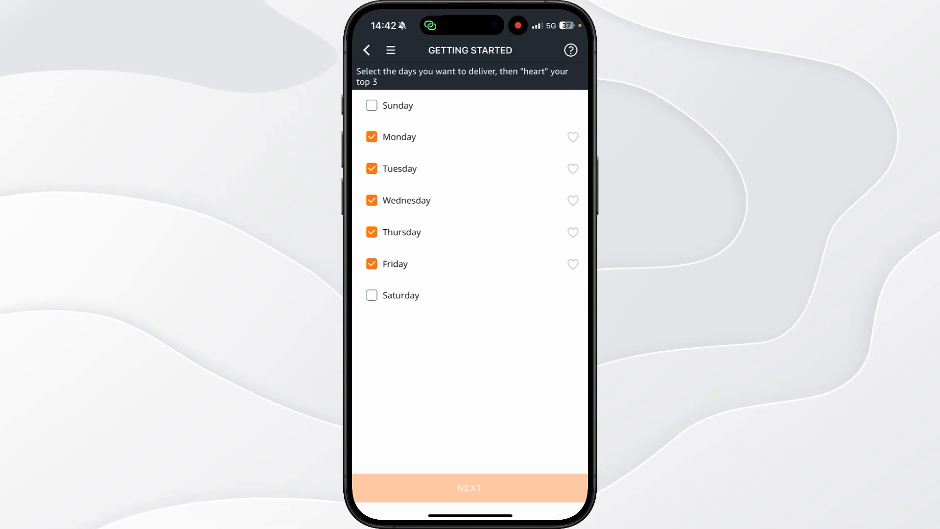
click(572, 136)
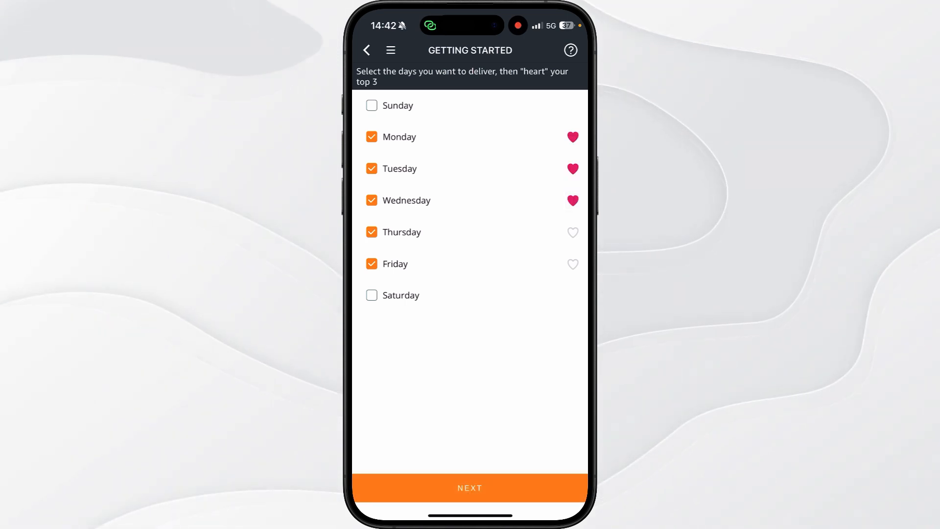
click(469, 488)
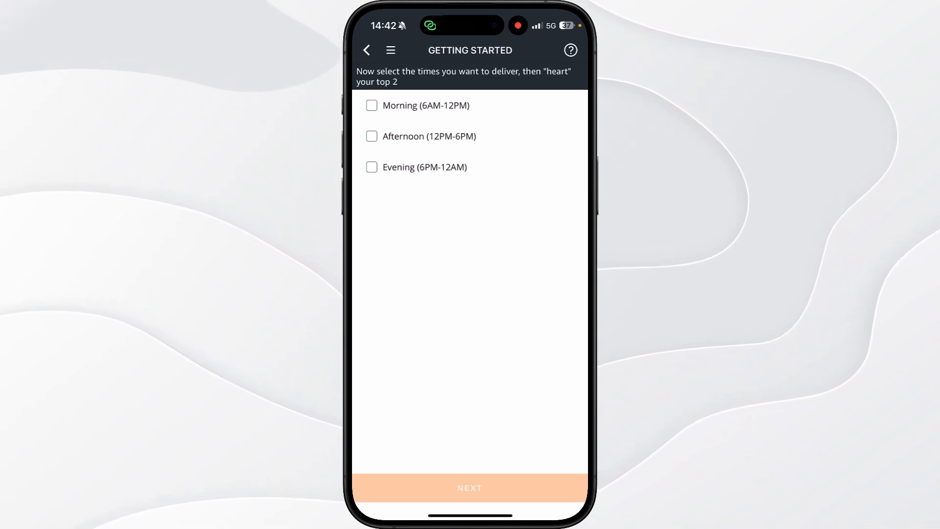
Step: Pick Evening as a favourite delivery time and continue to vehicle details
click(371, 167)
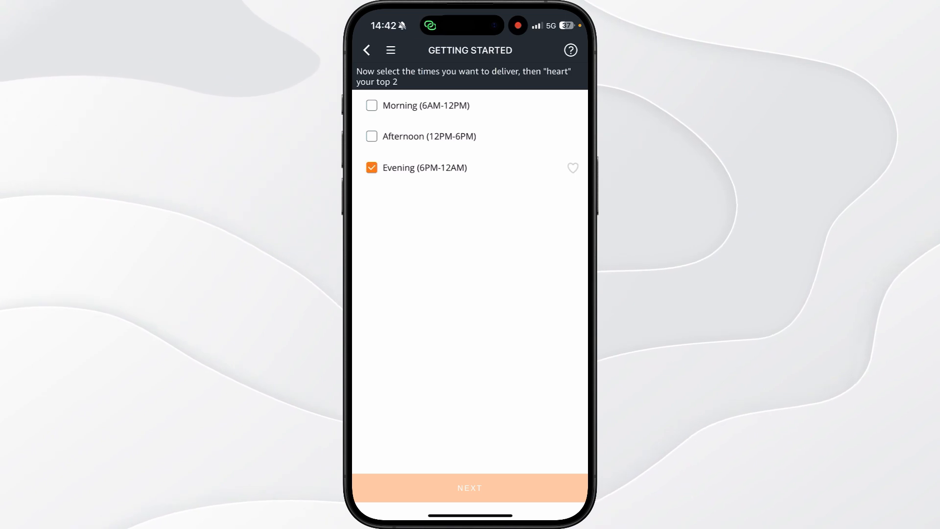
click(571, 168)
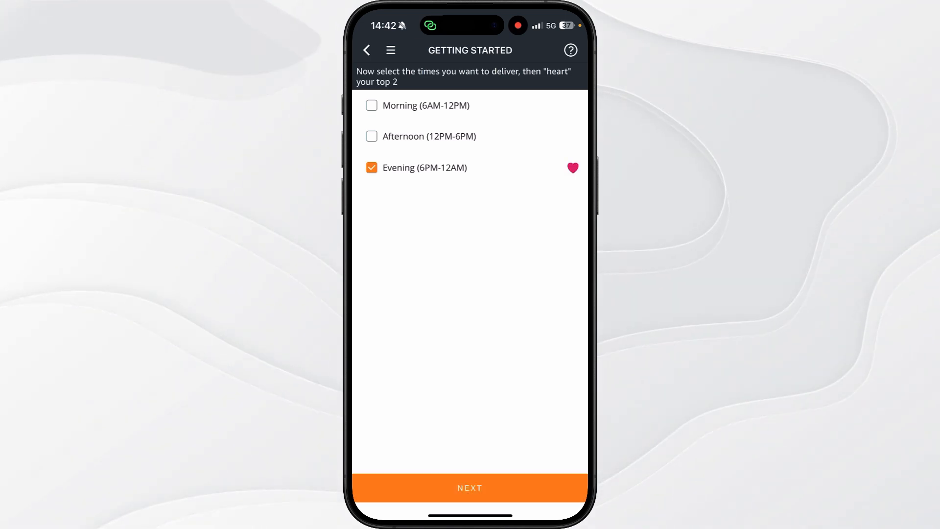
click(469, 488)
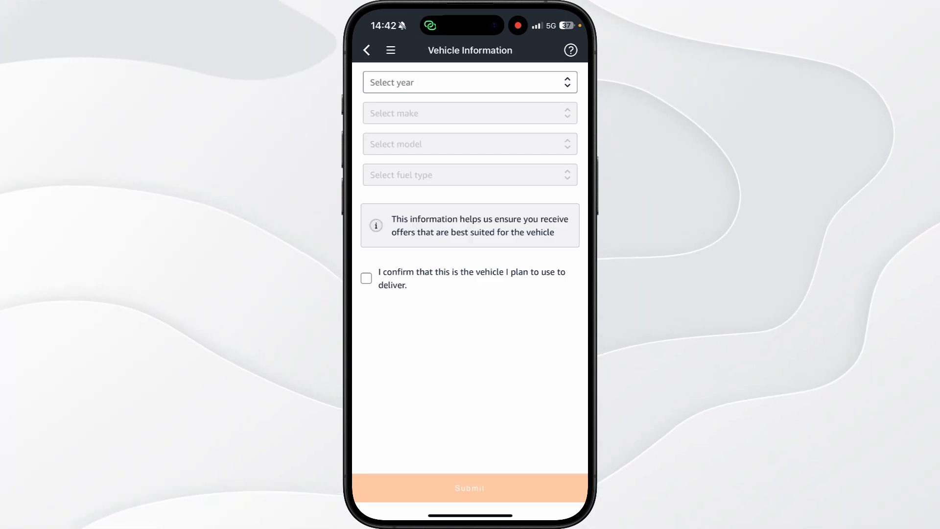
Step: Submit a 2013 Alfa Romeo 164 petrol as the confirmed delivery vehicle
click(469, 82)
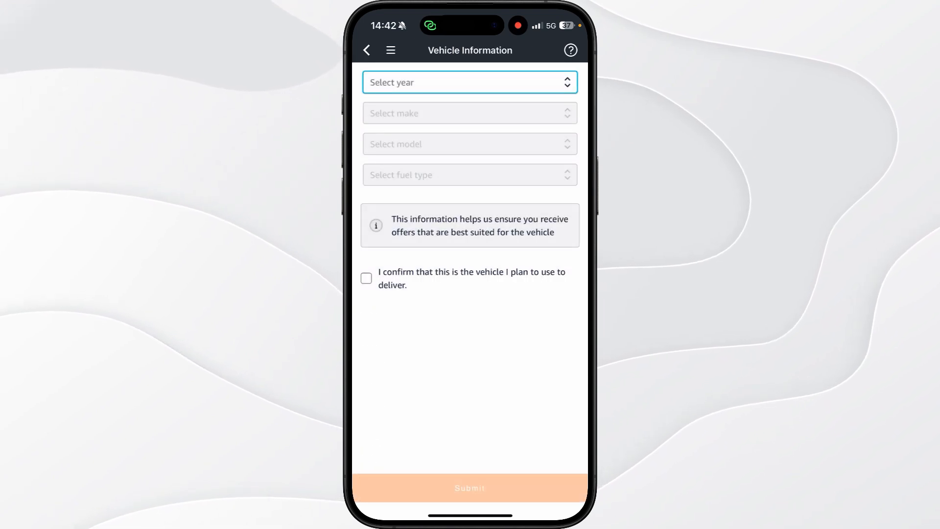
click(470, 82)
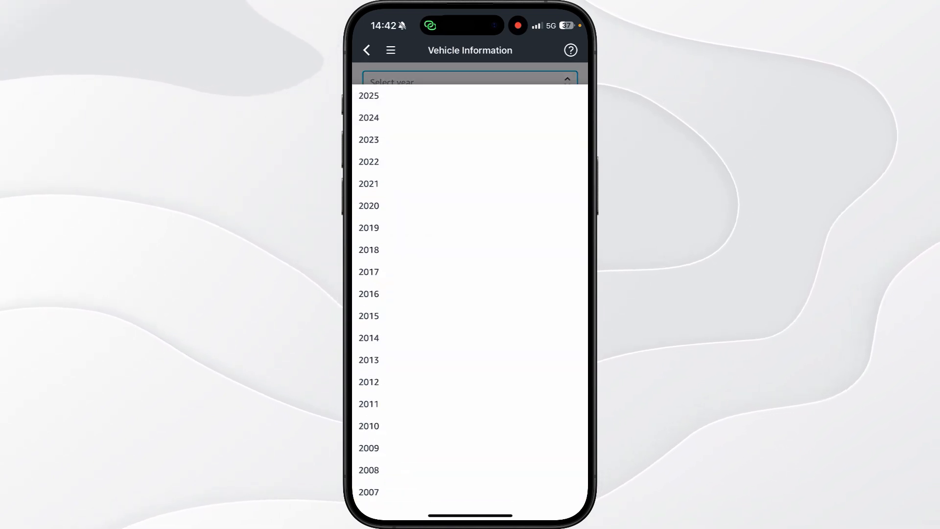
click(368, 360)
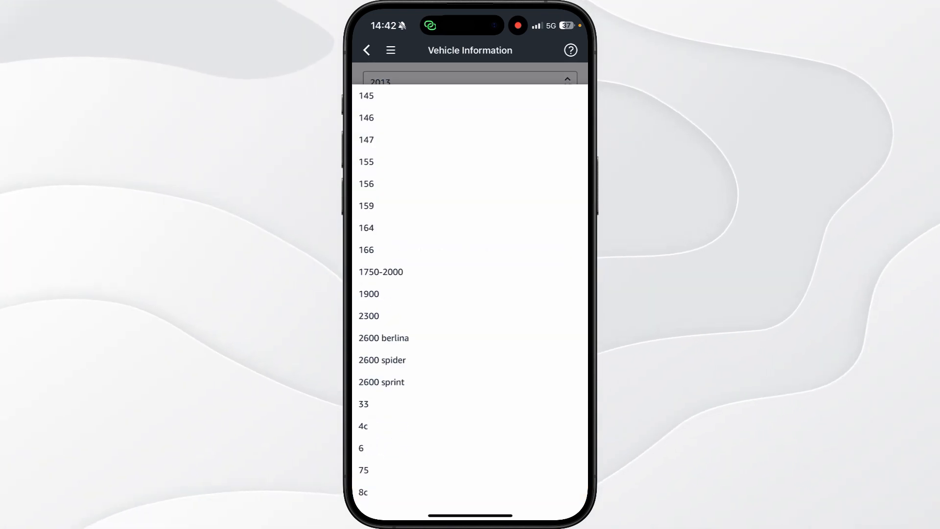
click(366, 227)
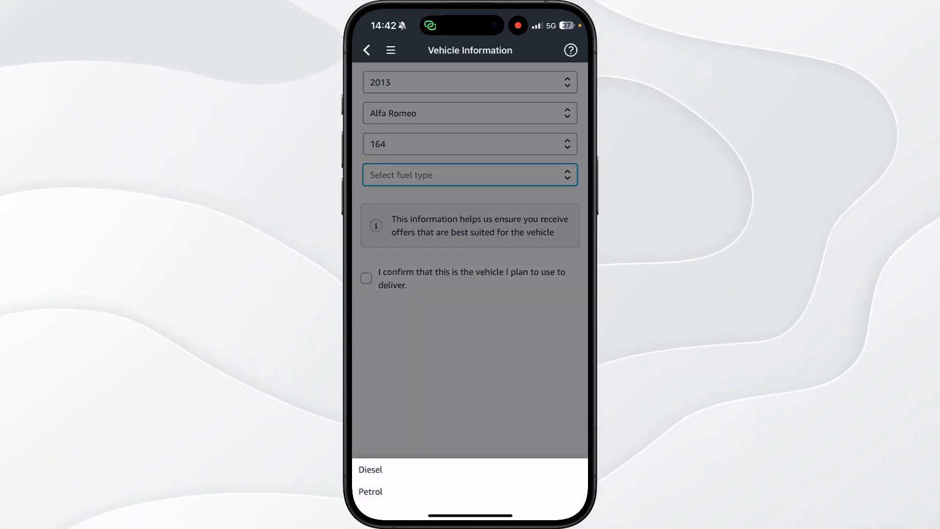
click(371, 491)
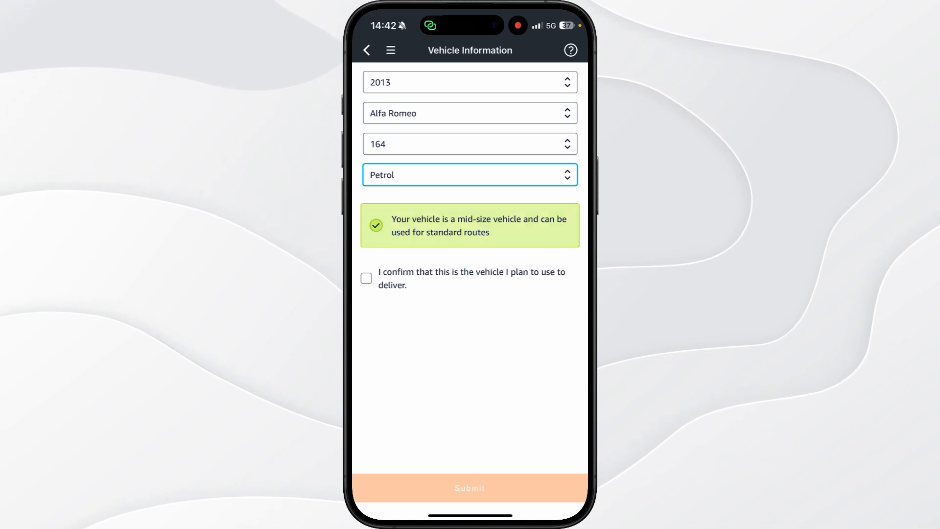
click(366, 278)
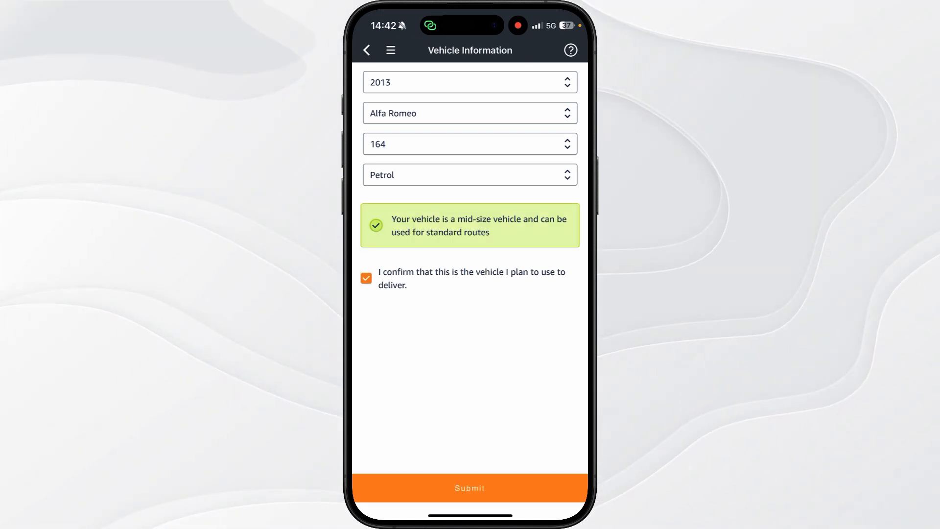
click(470, 487)
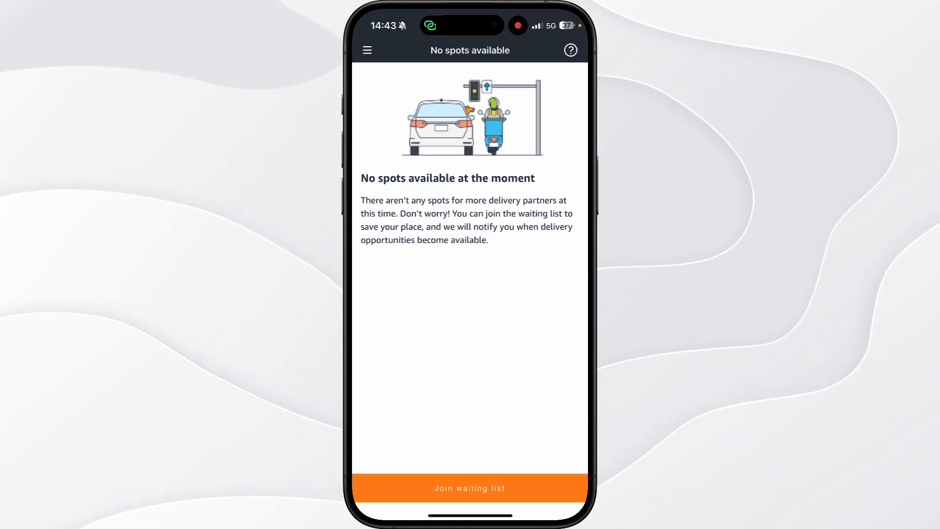
Step: Join the waiting list, then briefly open and close the Help screen
click(470, 487)
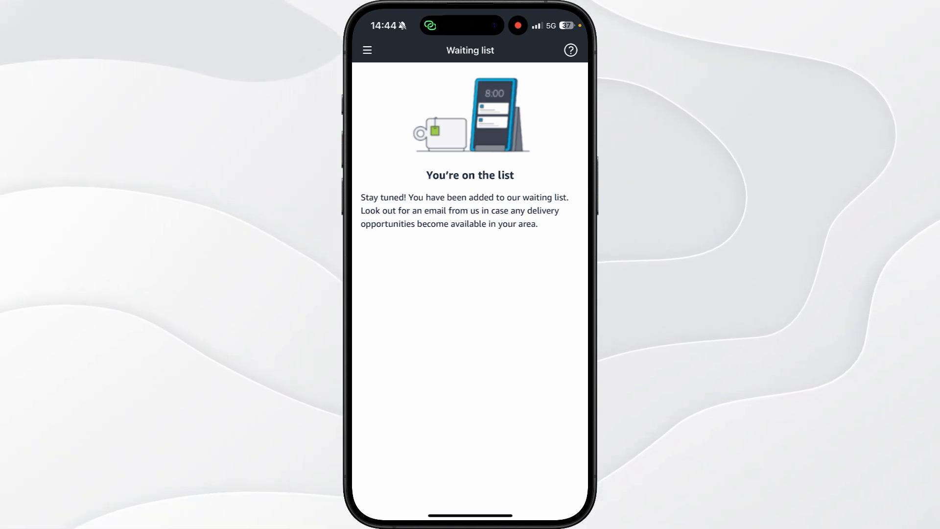
click(569, 49)
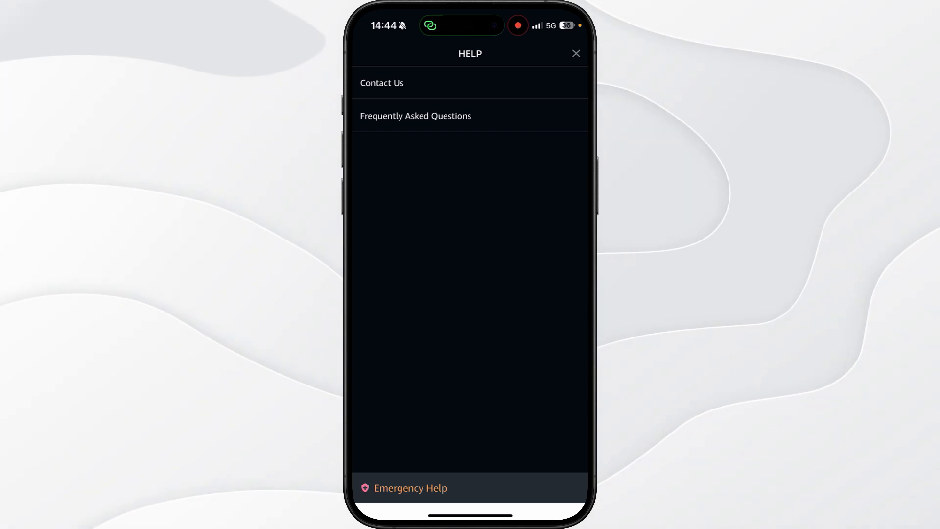
click(574, 54)
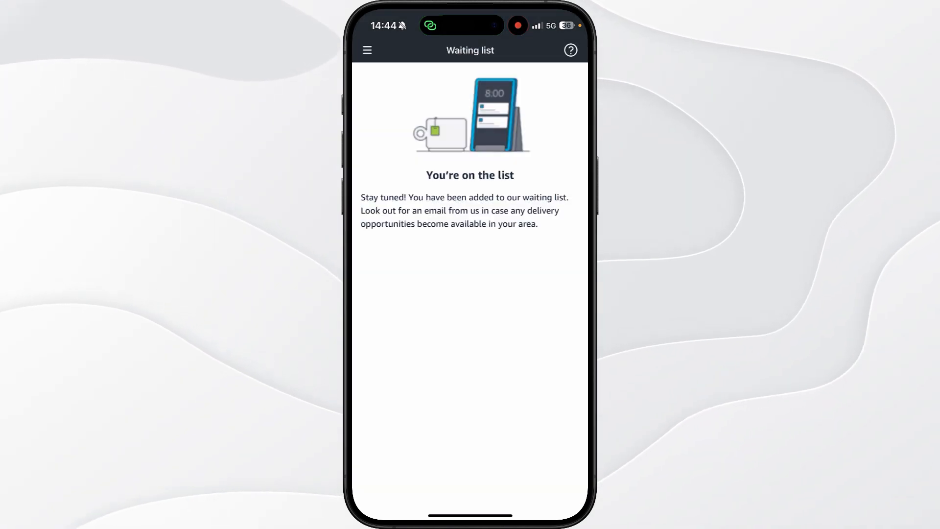